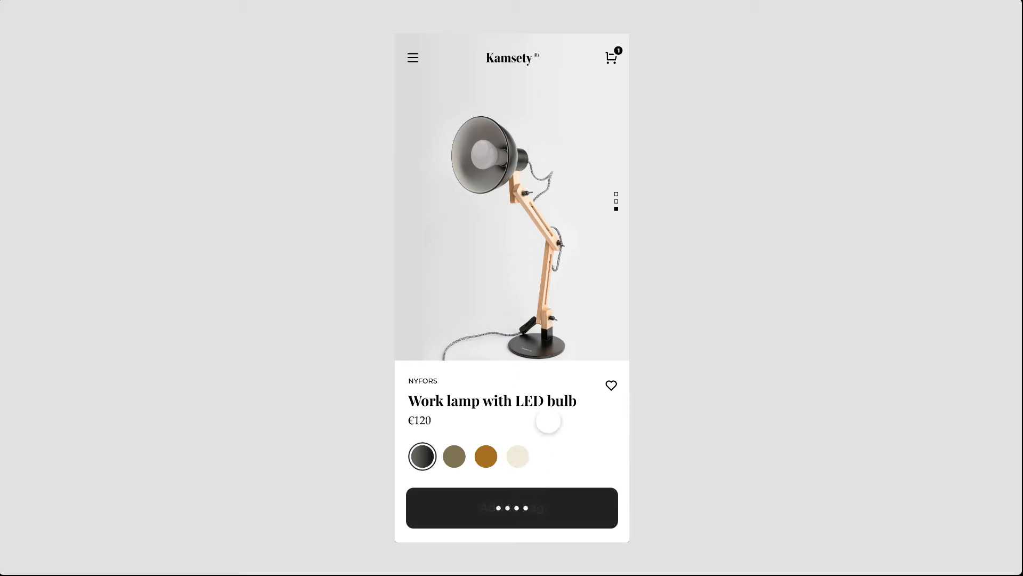
# Step: Build the four lamp-page artboards: plain Add to bag button, a row of white dots, and two diamond dot layouts
pyautogui.click(512, 508)
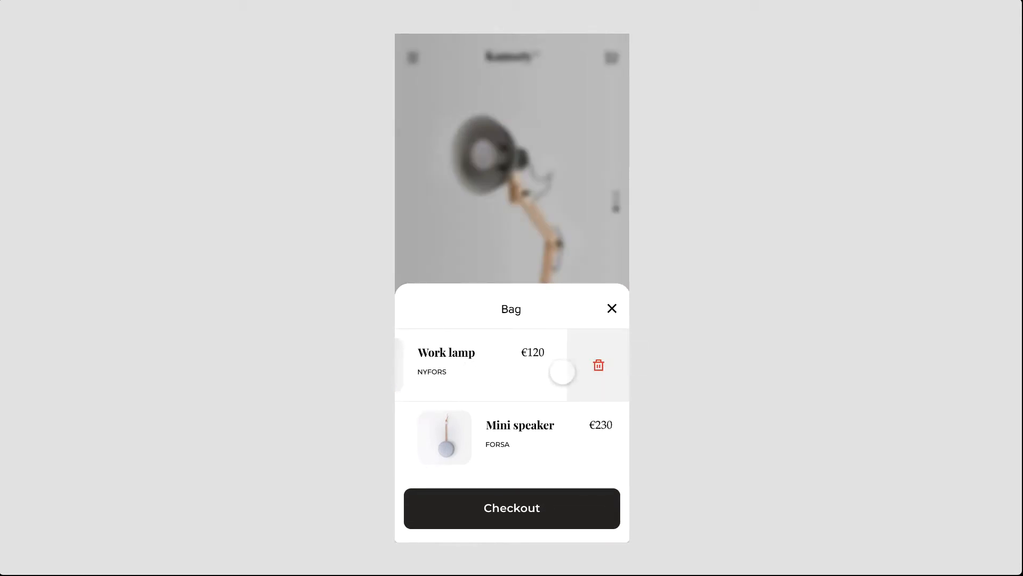
pyautogui.click(597, 365)
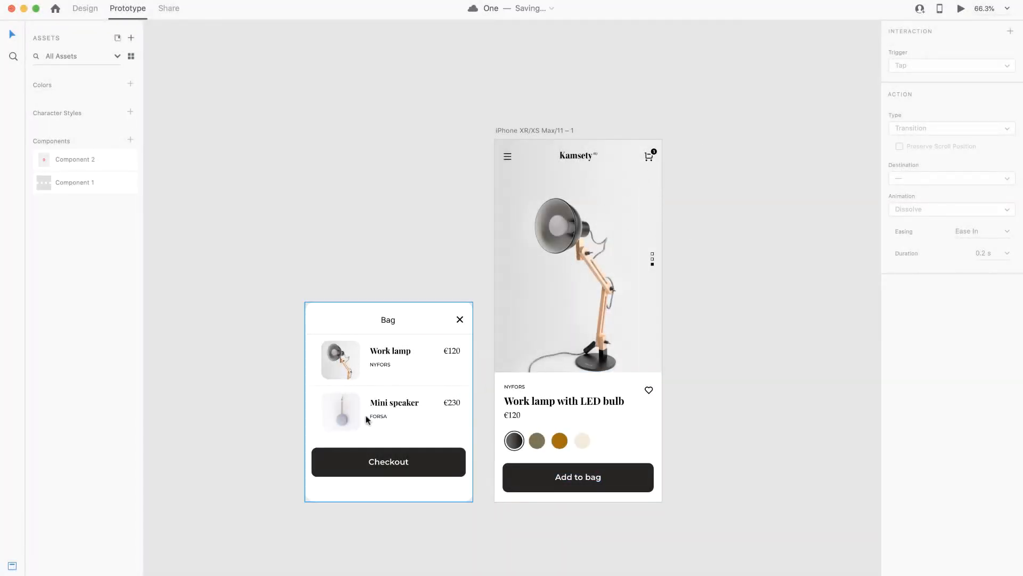
pyautogui.moveTo(409, 307)
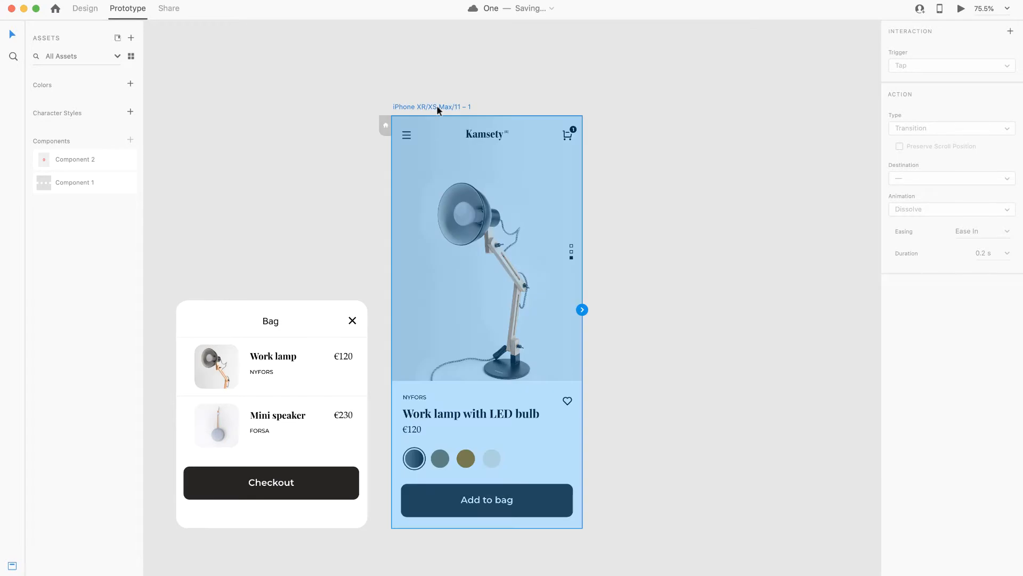
pyautogui.click(85, 9)
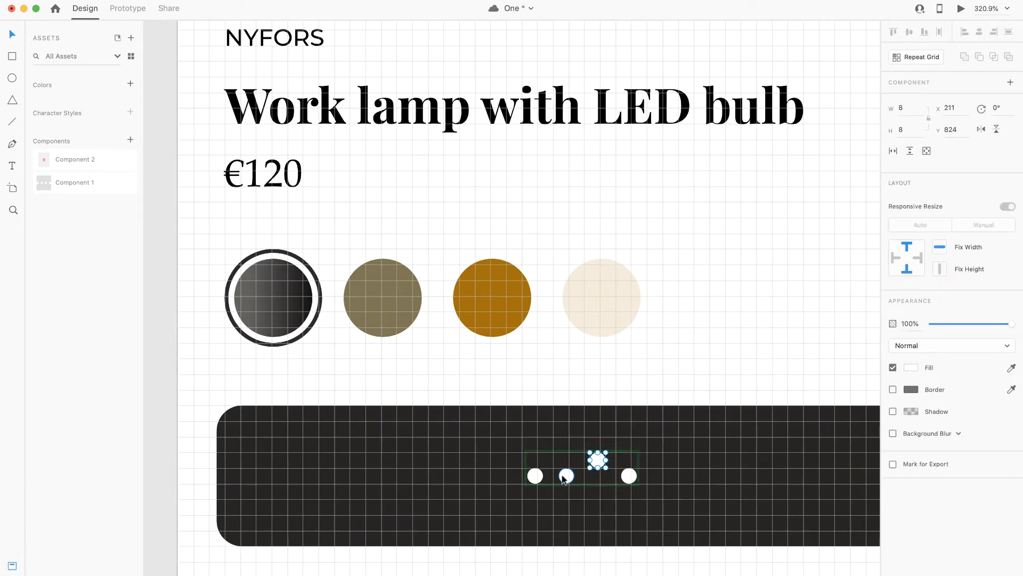
pyautogui.moveTo(597, 459); pyautogui.dragTo(565, 490)
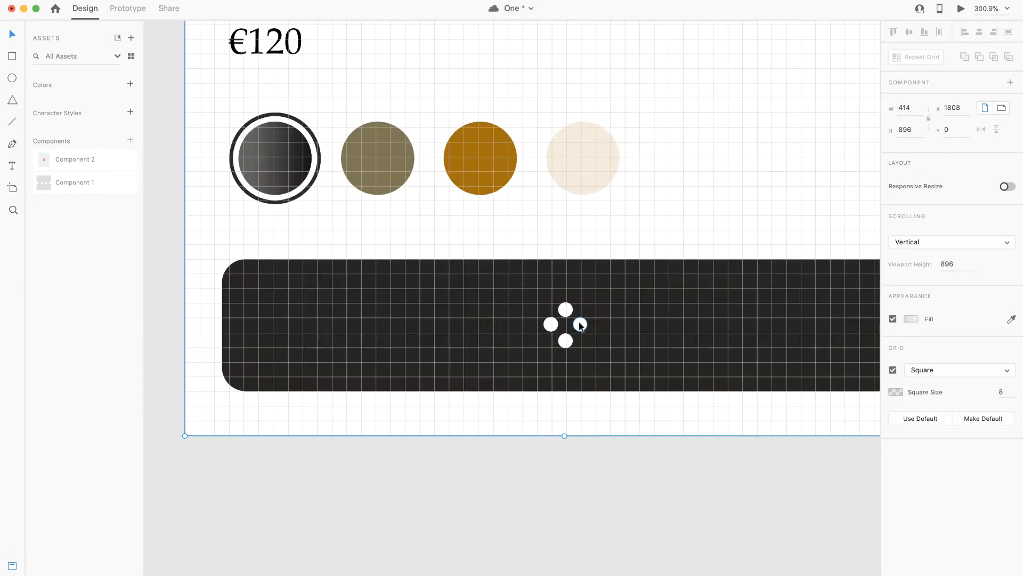
pyautogui.click(577, 313)
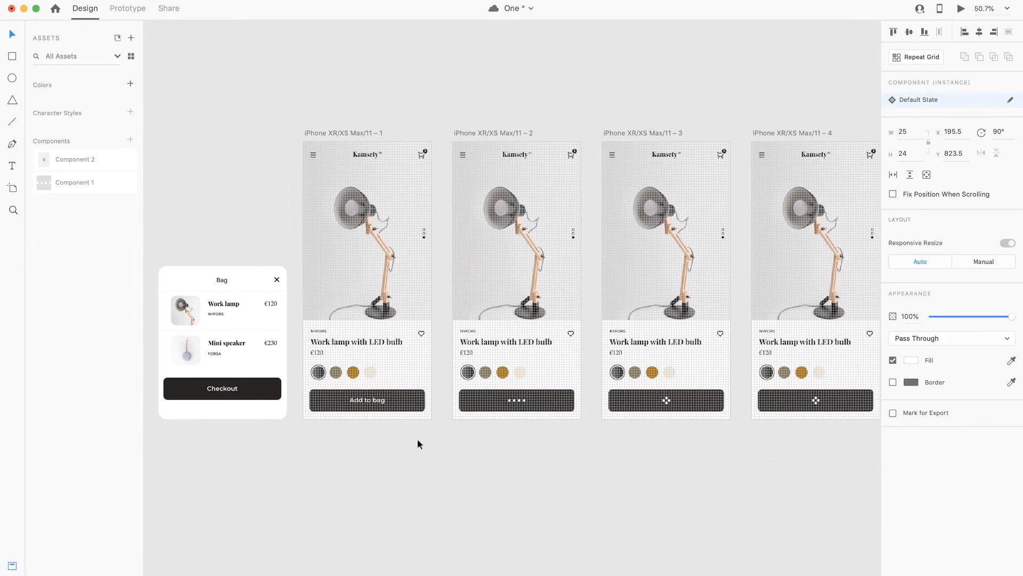
# Step: Wire the loading-dot artboards with Time-triggered Auto-Animate transitions, Ease Out easing, 0.3 s duration
pyautogui.click(127, 9)
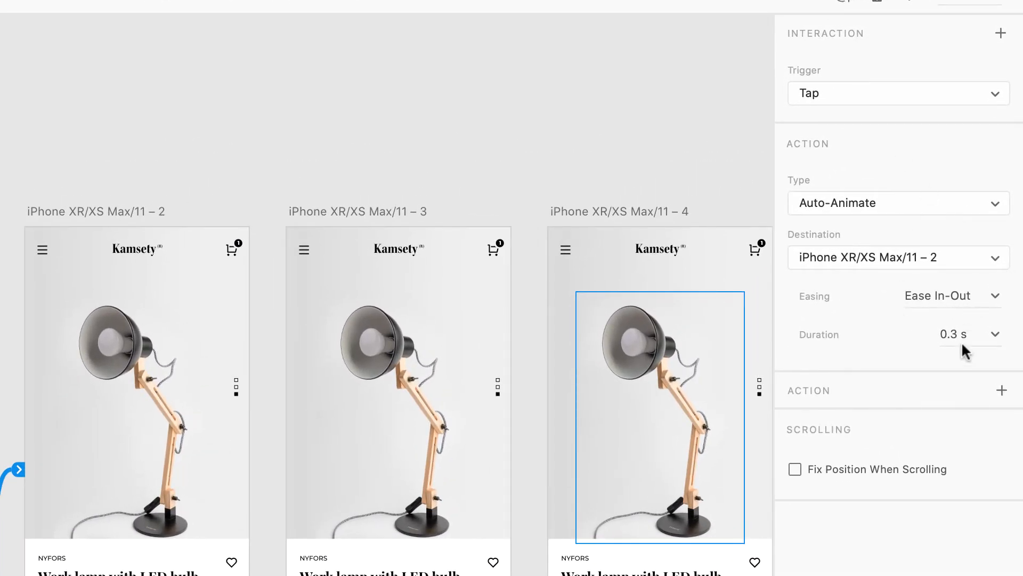
pyautogui.click(951, 295)
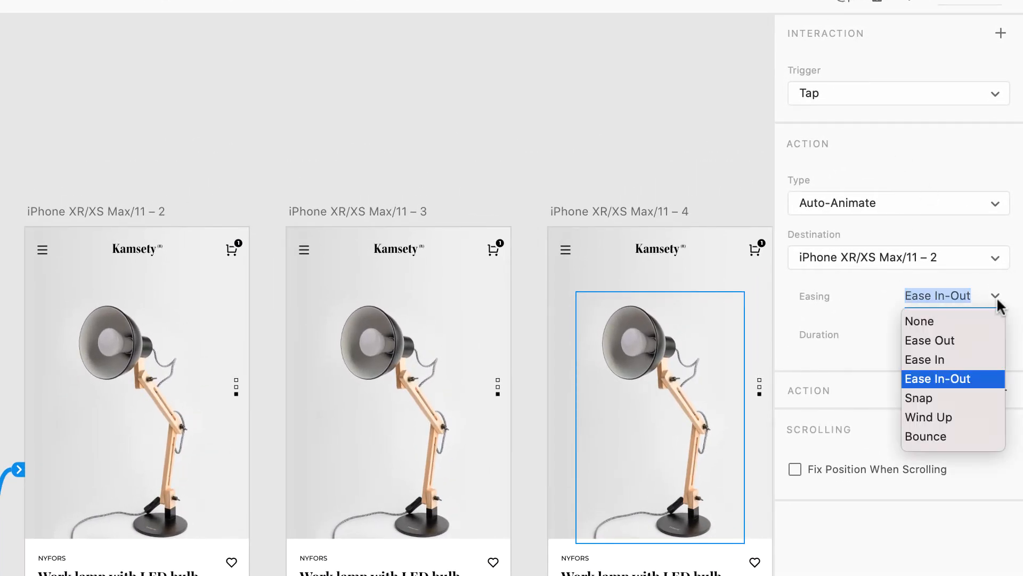
pyautogui.moveTo(929, 340)
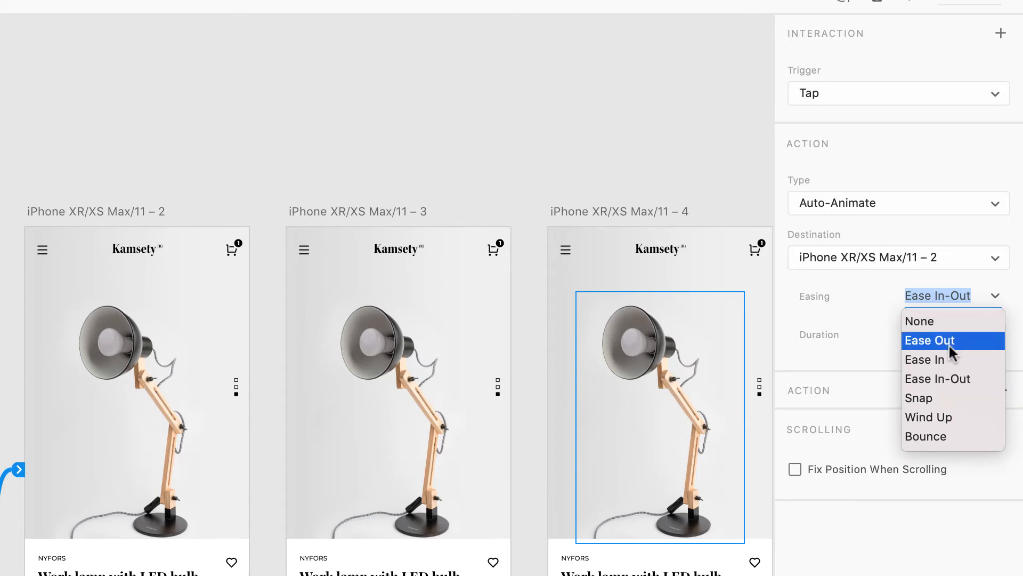
pyautogui.click(929, 340)
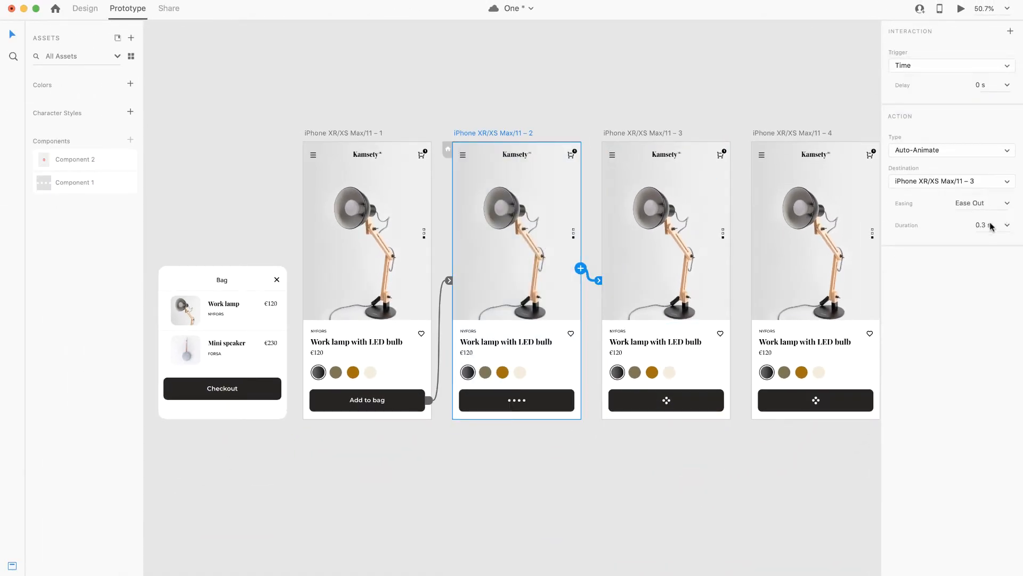
pyautogui.click(981, 203)
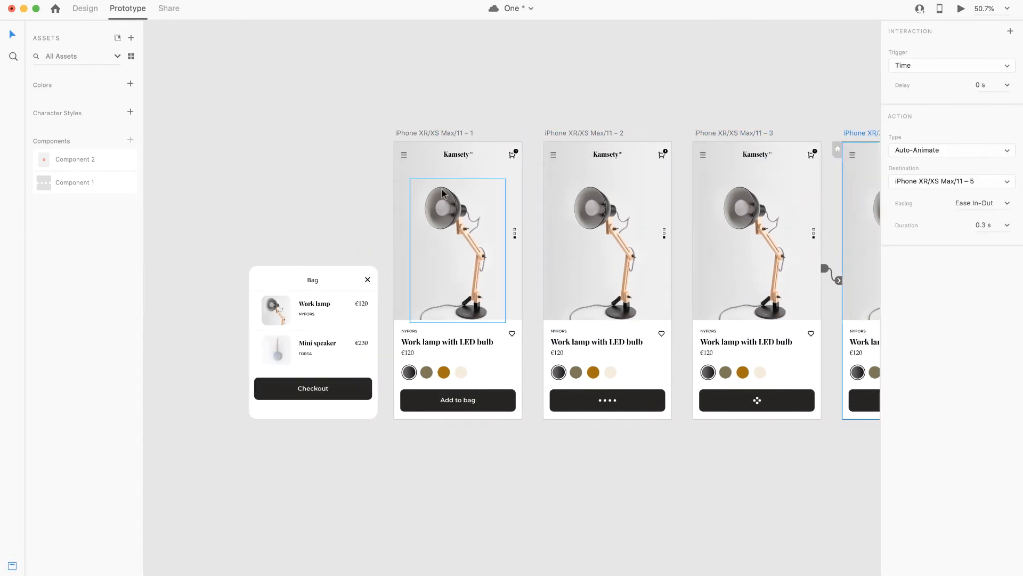
# Step: Preview the prototype and tap Add to bag to test the loading-dot animation
pyautogui.click(961, 8)
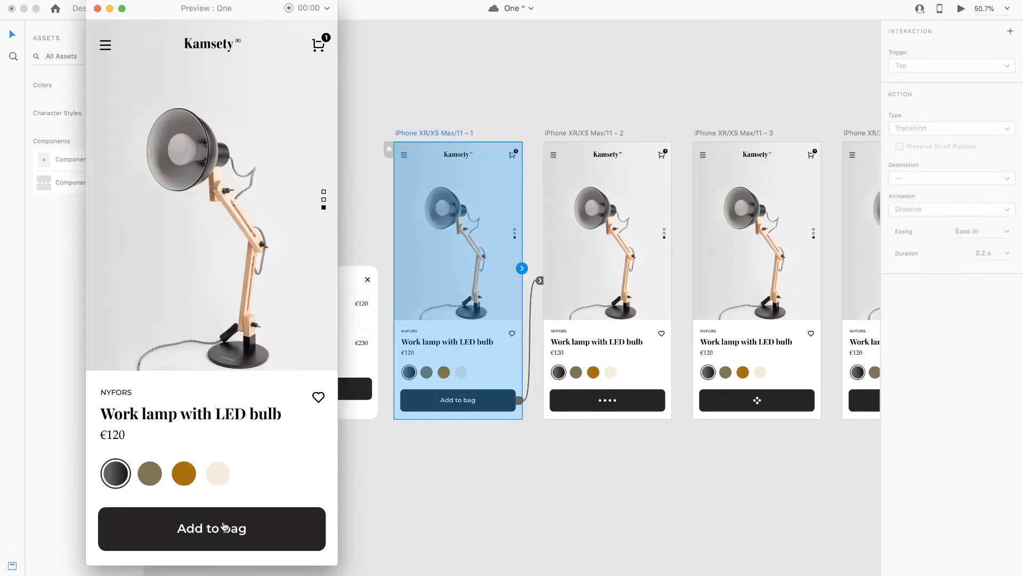
pyautogui.click(211, 527)
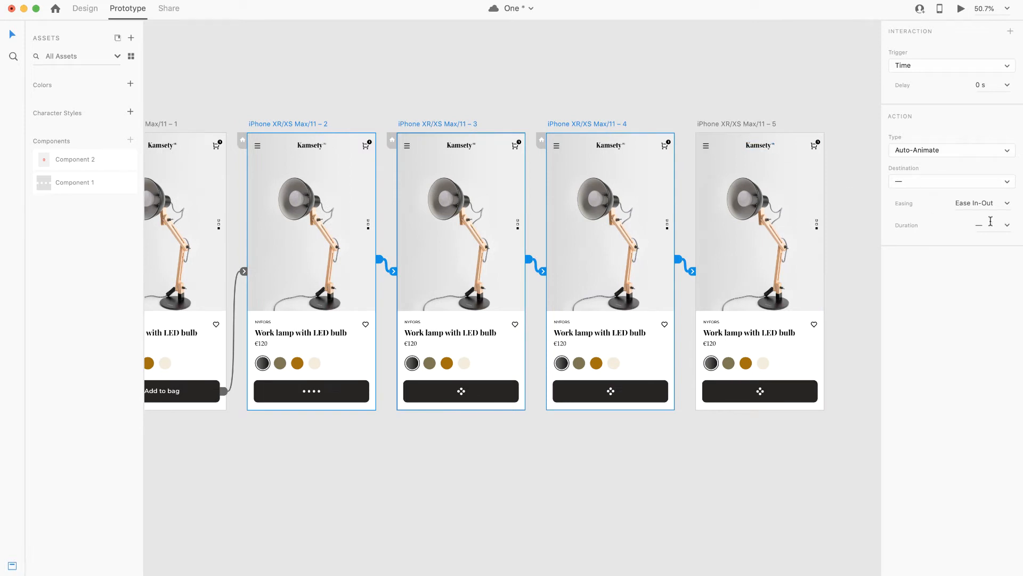
# Step: Lengthen the timed loading-dot transitions to 0.5 s and preview the slower animation from artboard 1
pyautogui.write('0.5 s')
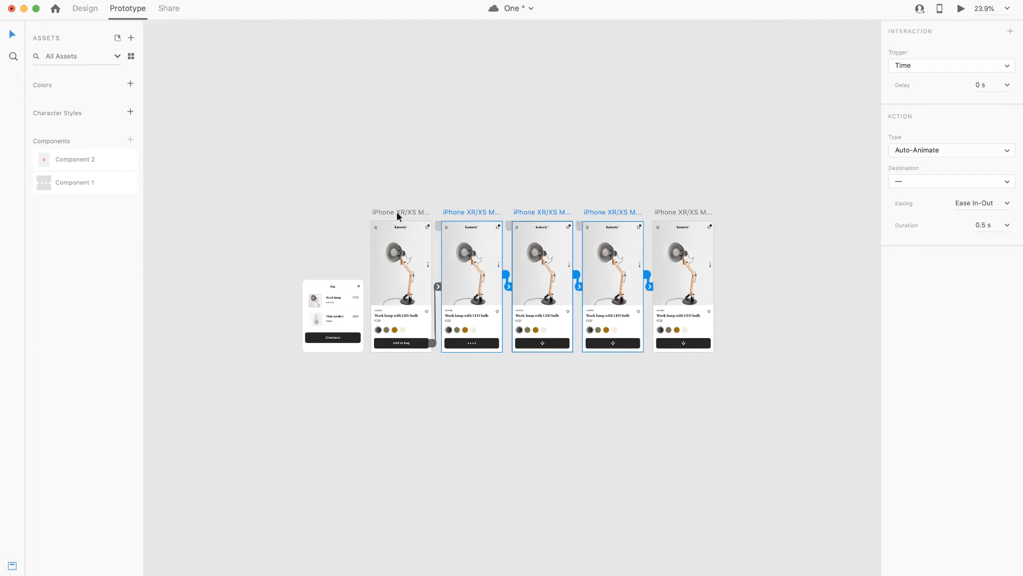
pyautogui.click(961, 9)
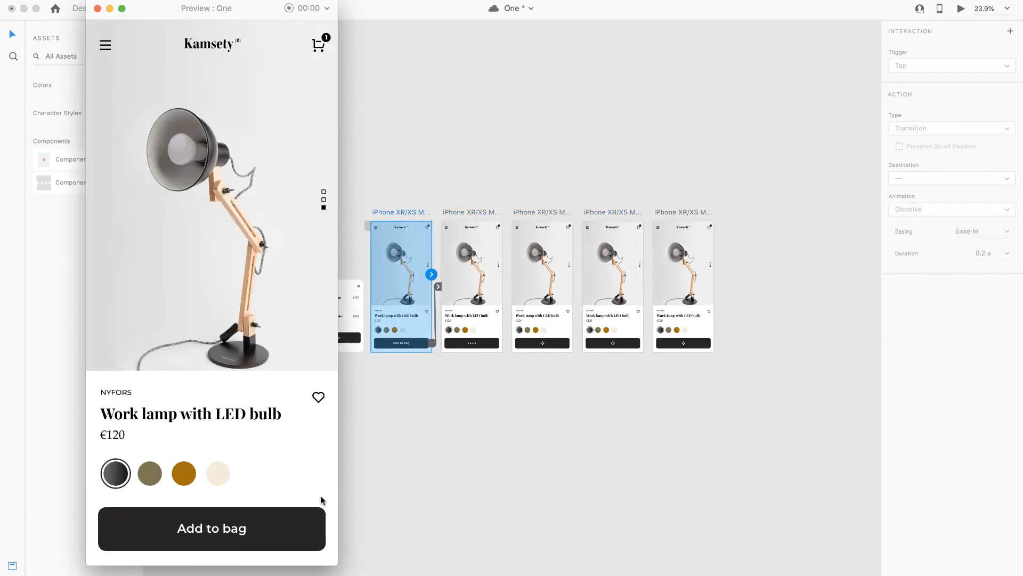
pyautogui.click(211, 528)
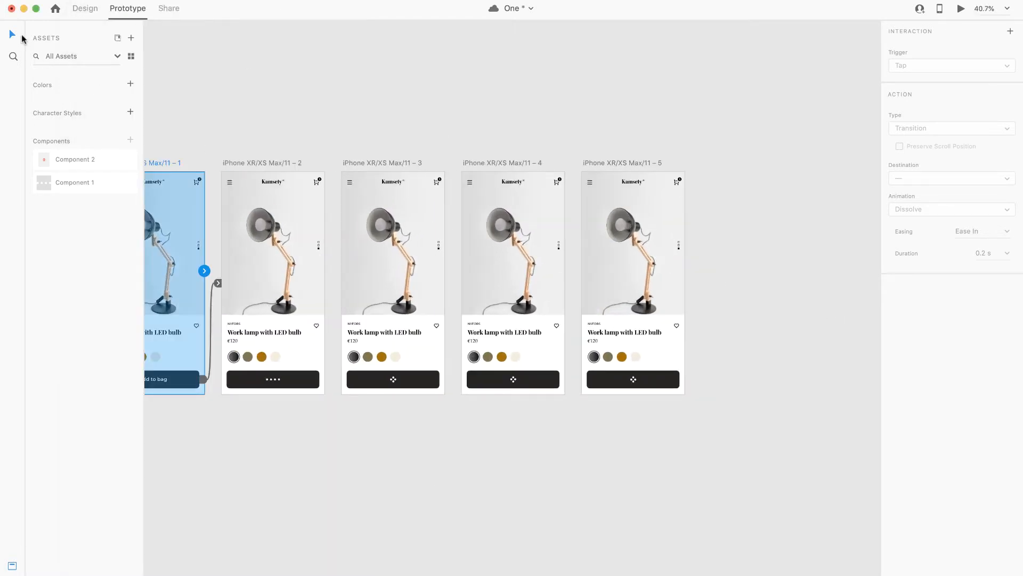
# Step: Duplicate the row-of-dots artboard as a sixth screen at the end and return to Prototype mode
pyautogui.click(84, 9)
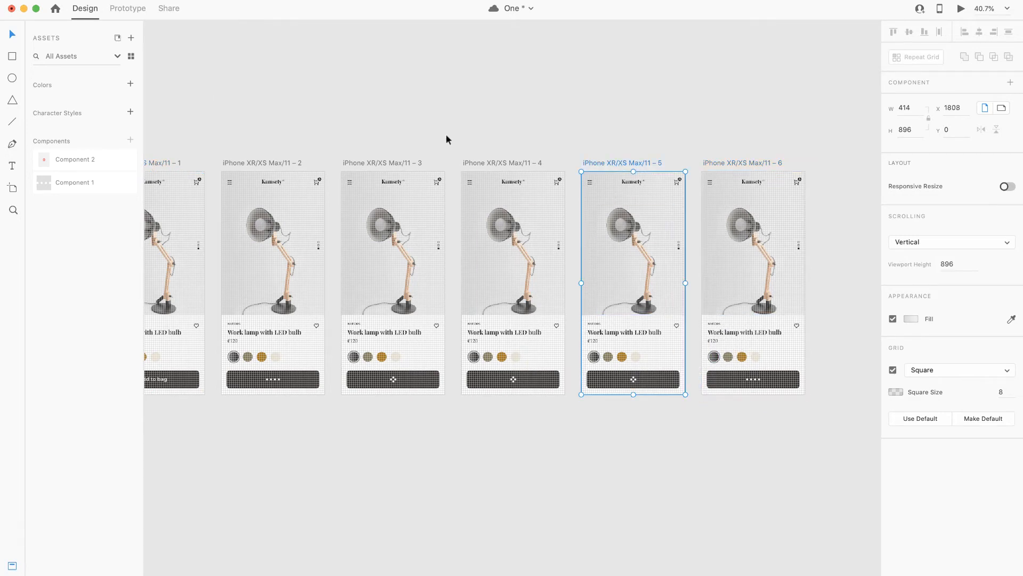
pyautogui.click(127, 7)
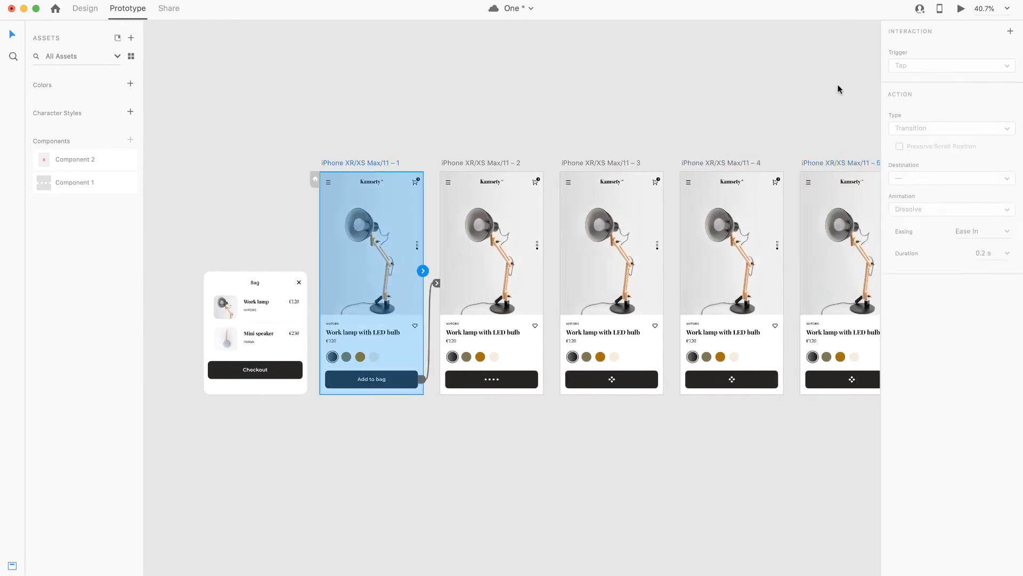
pyautogui.click(960, 8)
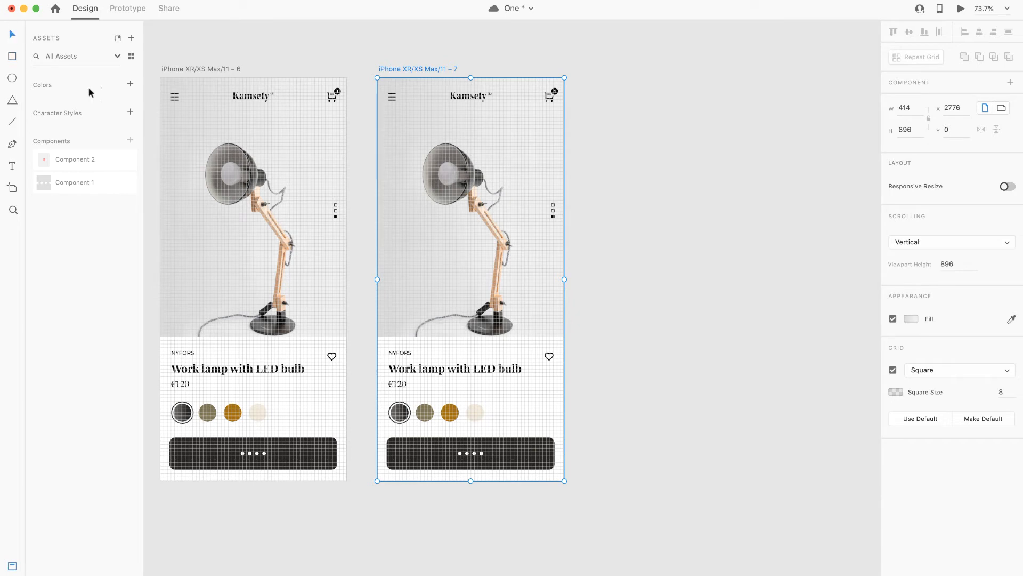
# Step: Cover artboard 7 with a borderless black rectangle using Background Blur, brightness lowered to 4
pyautogui.click(470, 453)
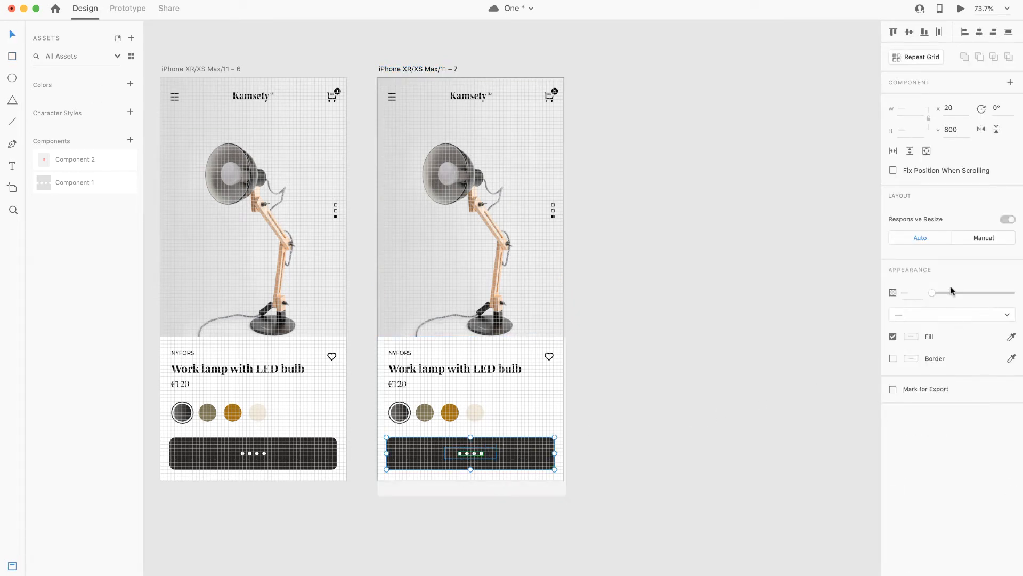
pyautogui.moveTo(931, 292); pyautogui.dragTo(932, 292)
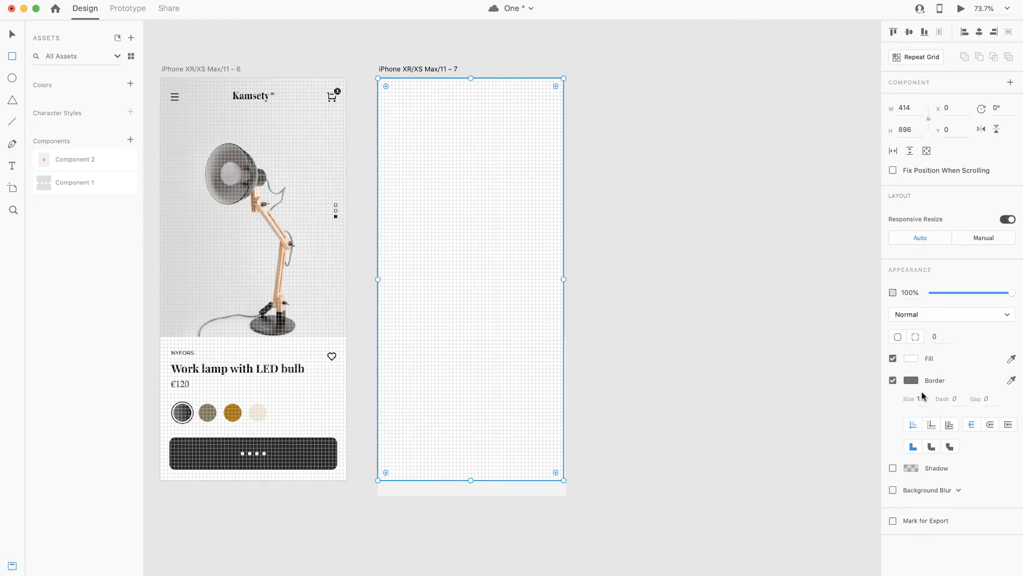
pyautogui.click(911, 358)
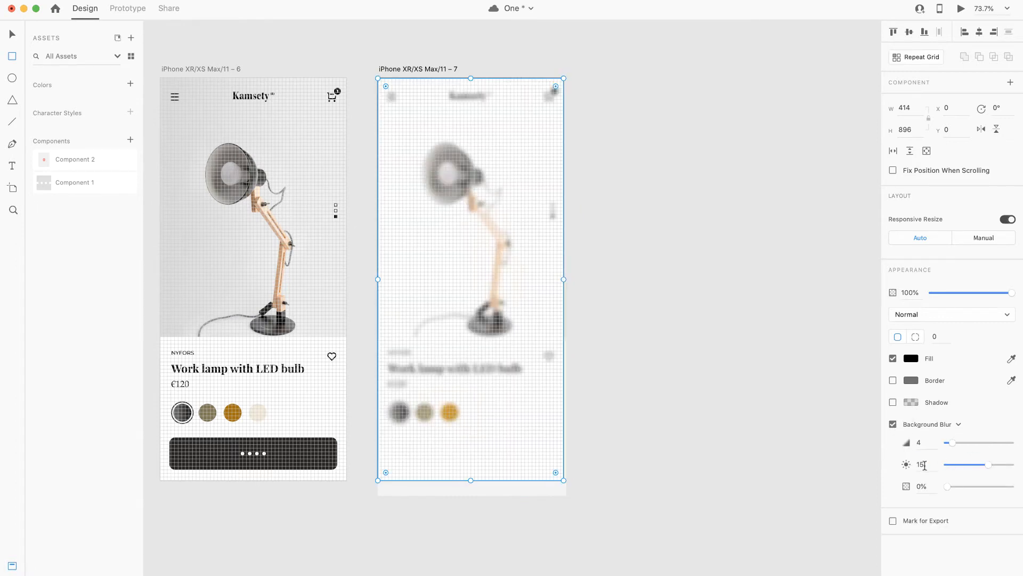
pyautogui.moveTo(979, 464); pyautogui.dragTo(966, 464)
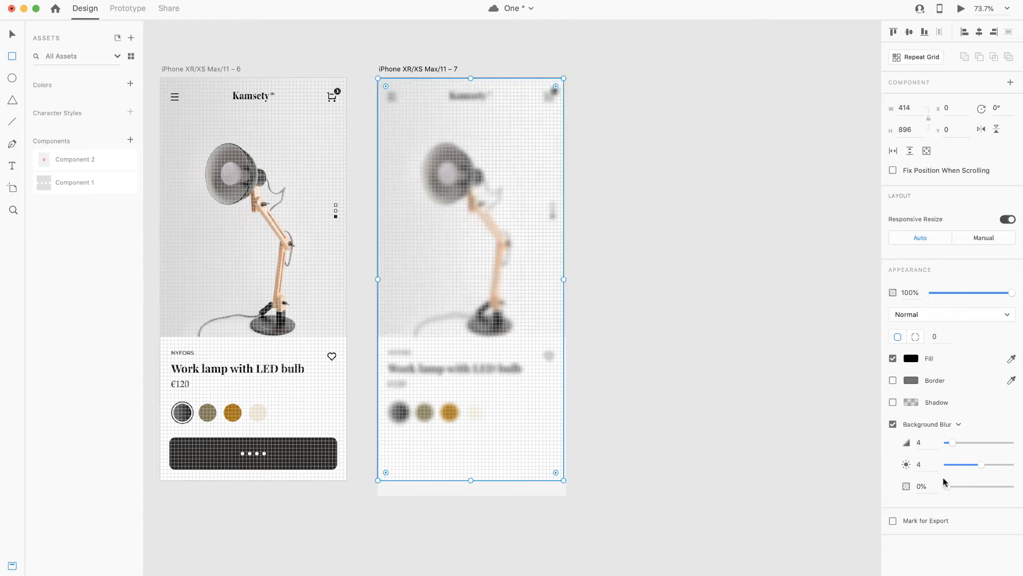
pyautogui.moveTo(947, 487); pyautogui.dragTo(978, 486)
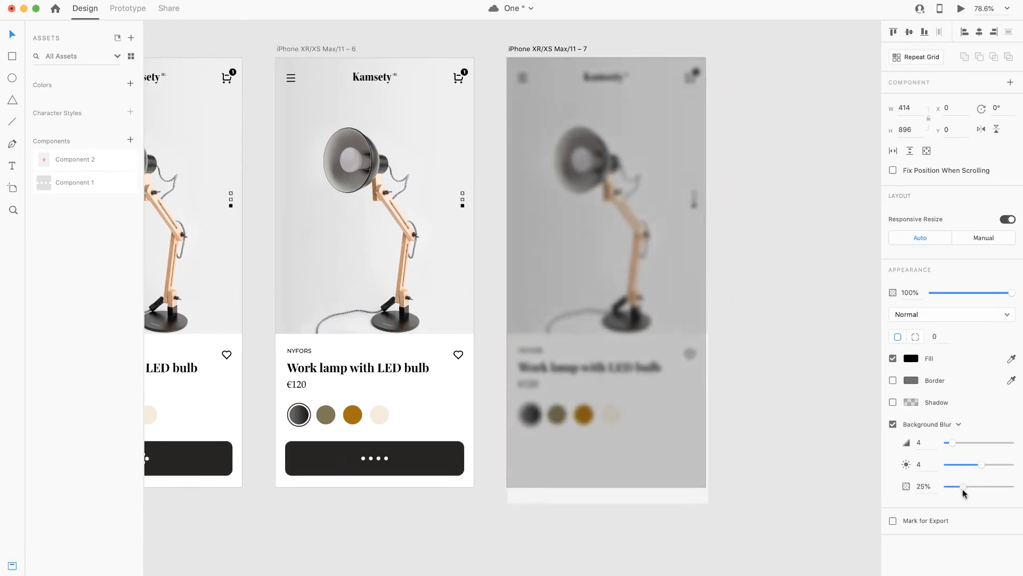
pyautogui.moveTo(962, 486); pyautogui.dragTo(967, 486)
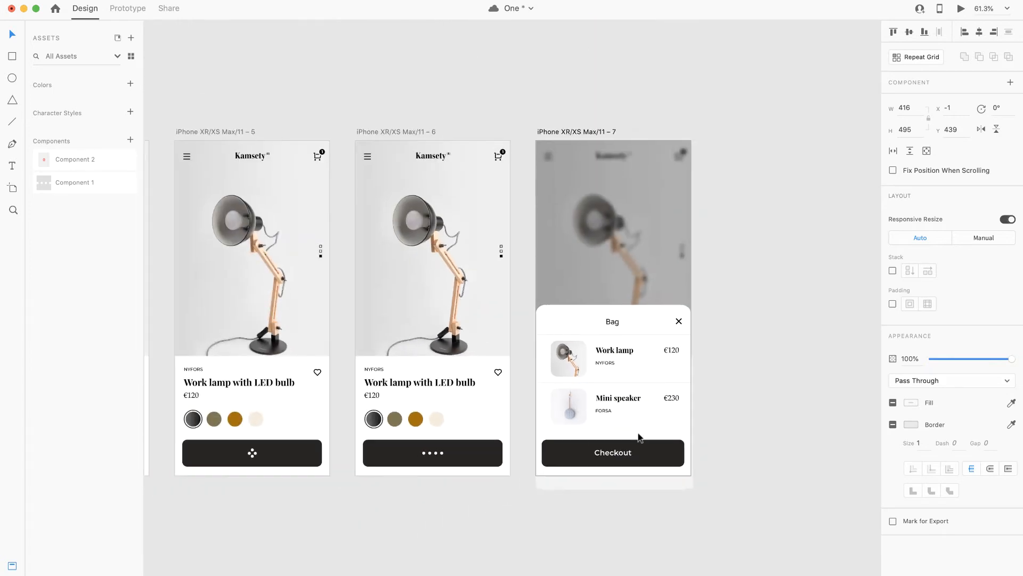
# Step: Paste the Bag panel listing Work lamp €120, Mini speaker €230 and Checkout at the bottom
pyautogui.click(432, 254)
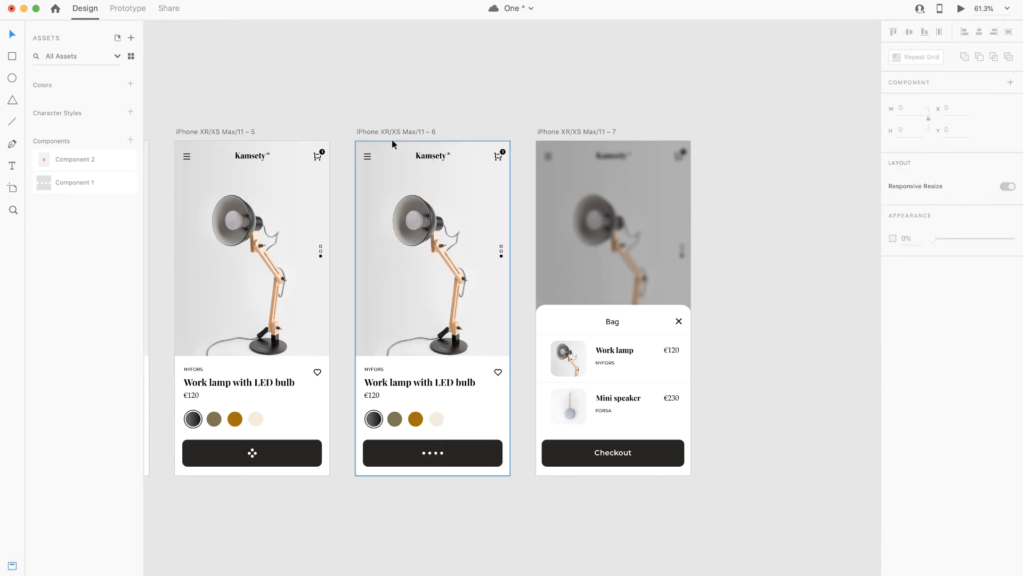
# Step: Link screen 6 to the Bag screen 7 with a Time trigger, 0 s delay, Auto-Animate over 0.5 s
pyautogui.click(127, 8)
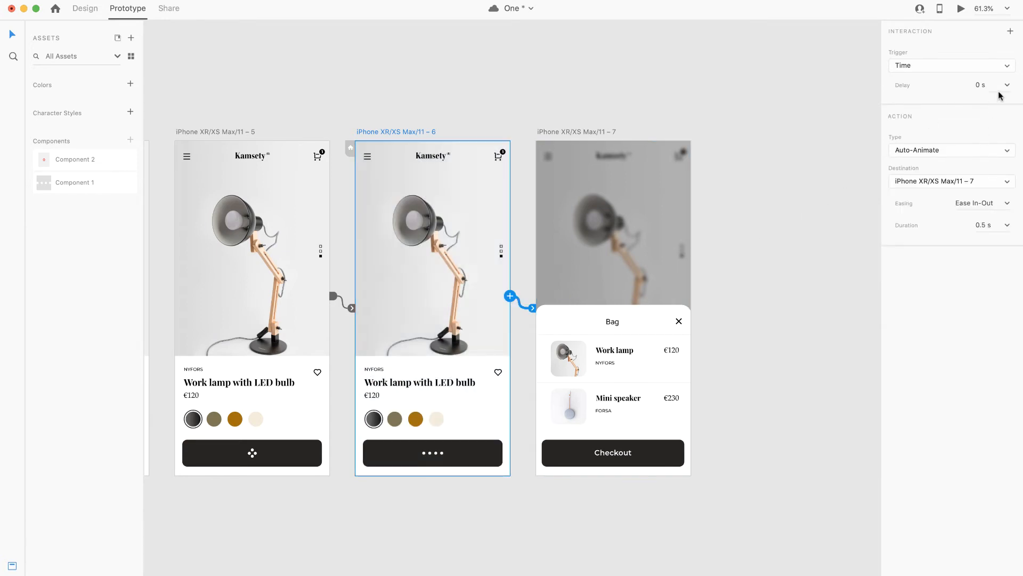
pyautogui.click(980, 202)
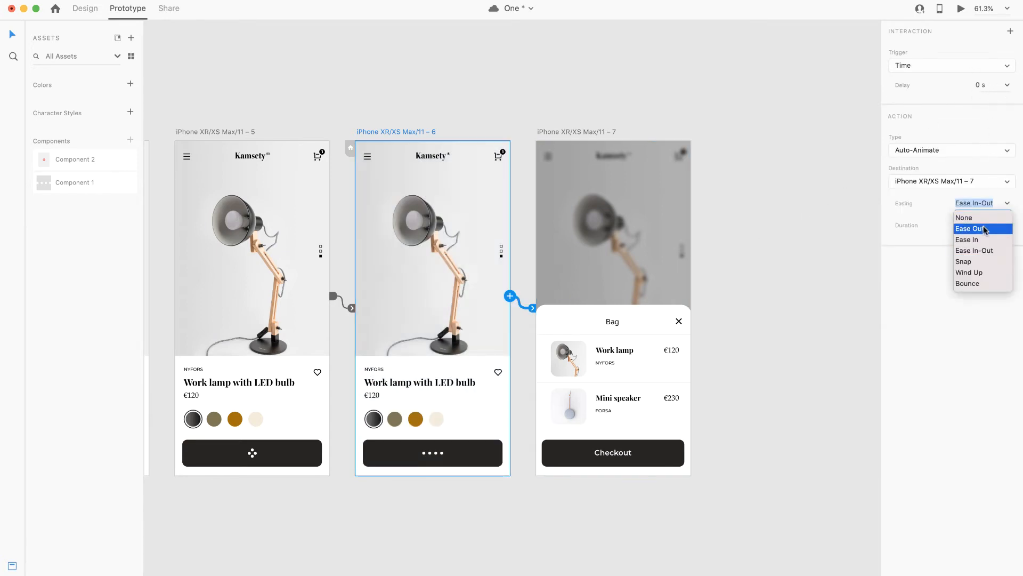
pyautogui.click(963, 261)
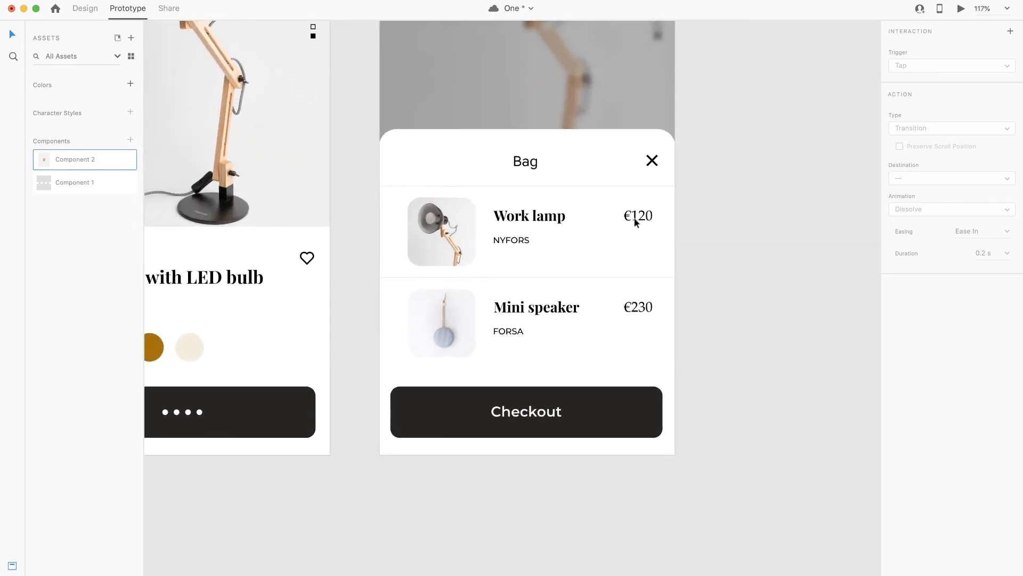
# Step: Place the trash-icon Component 2 in the Work lamp row's Group 5, just past the panel's right edge at x 414
pyautogui.click(84, 9)
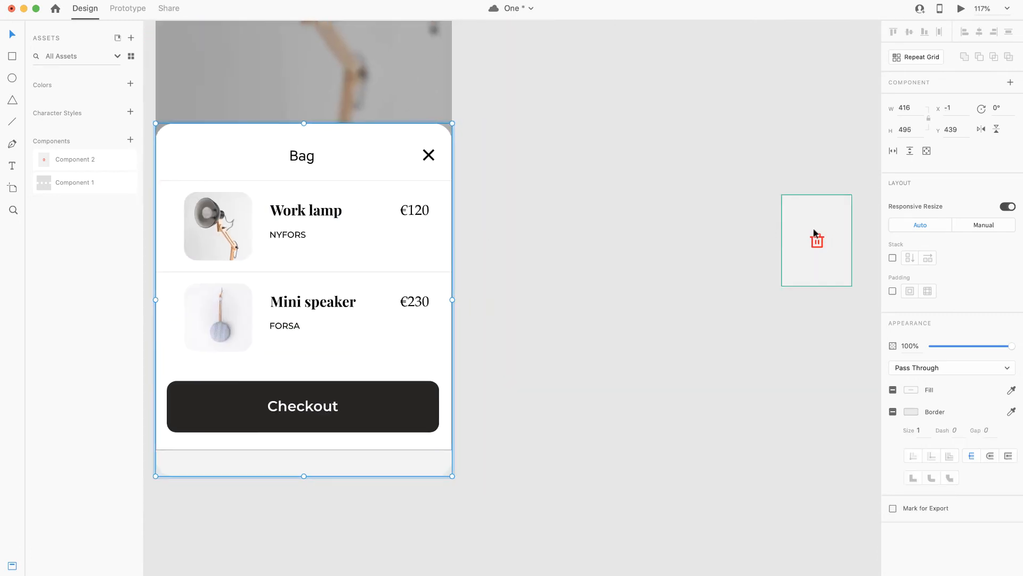
pyautogui.click(306, 226)
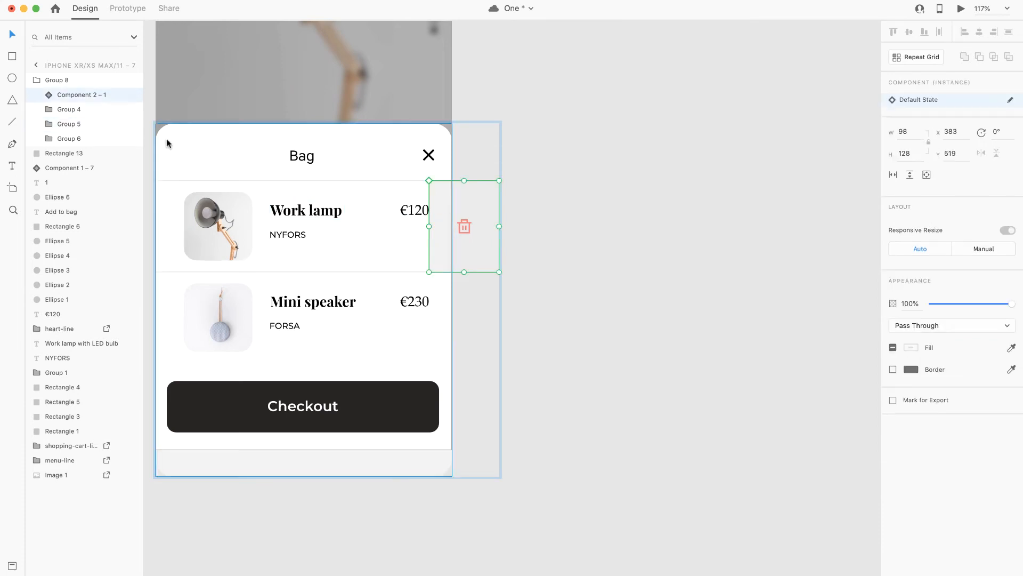
pyautogui.click(46, 109)
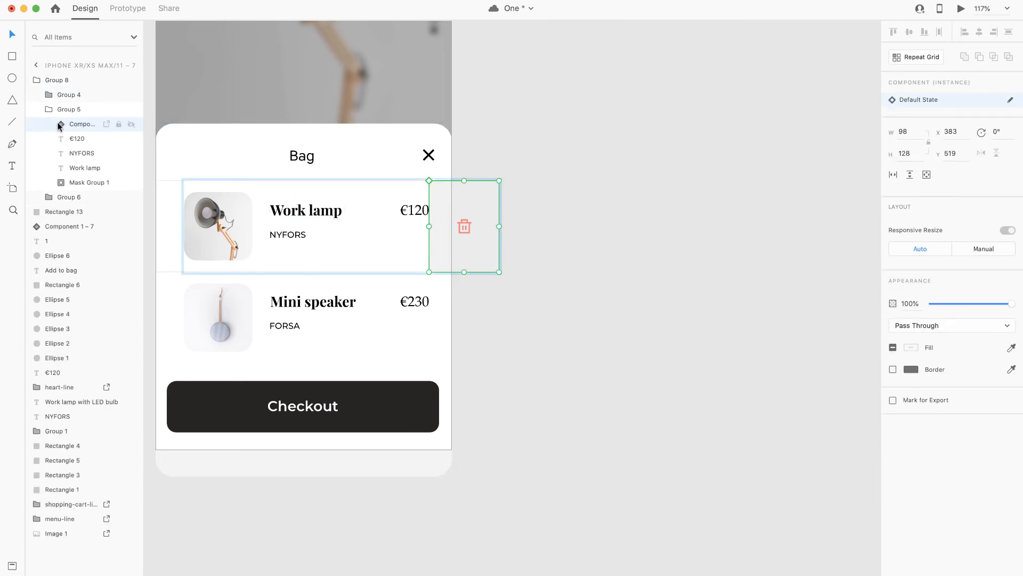
pyautogui.moveTo(464, 226); pyautogui.dragTo(480, 226)
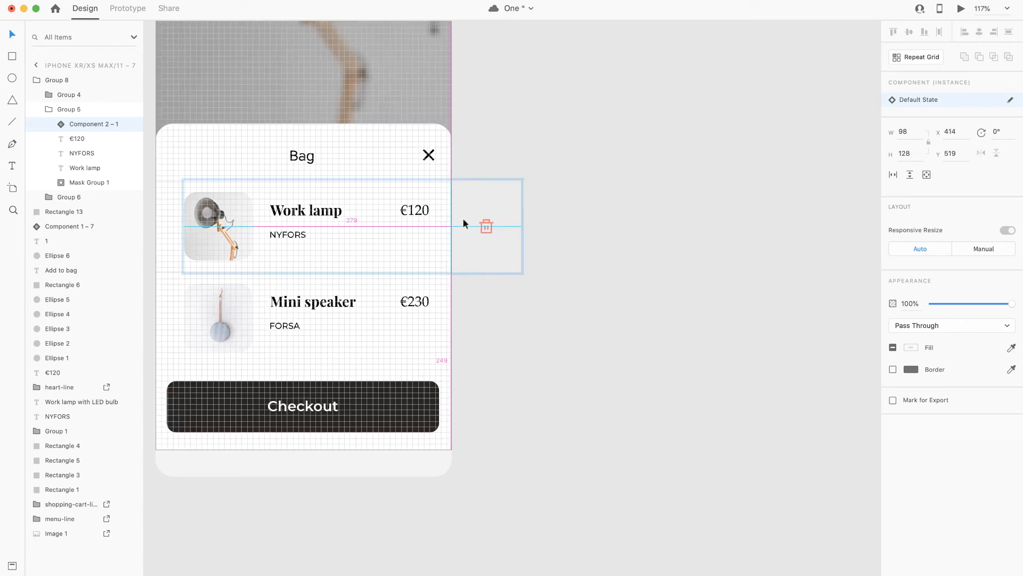
pyautogui.click(486, 226)
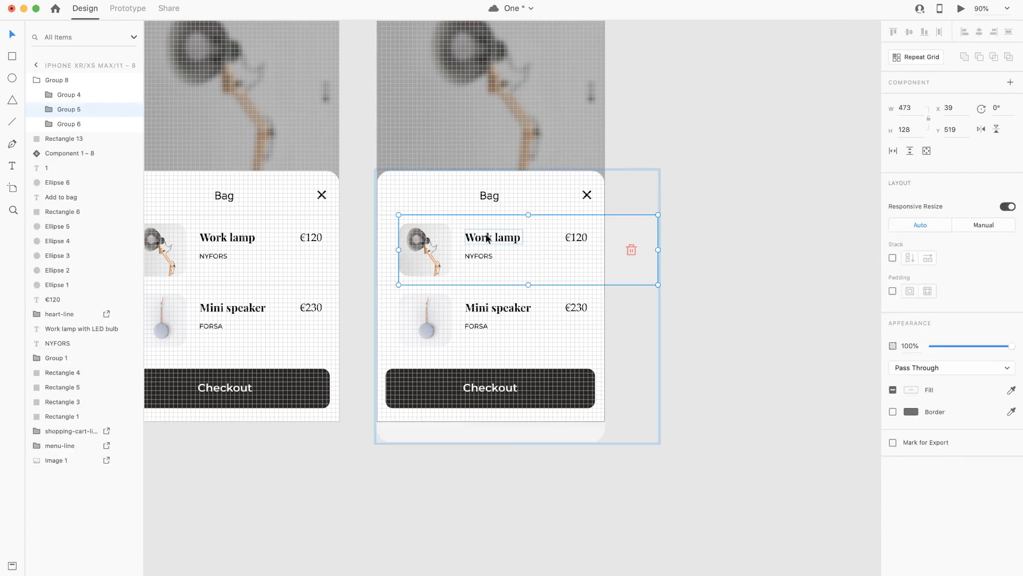
# Step: Slide the Work lamp row left on screen 8 and wire a Drag-triggered Auto-Animate from screen 7's row to it
pyautogui.moveTo(530, 249); pyautogui.dragTo(476, 255)
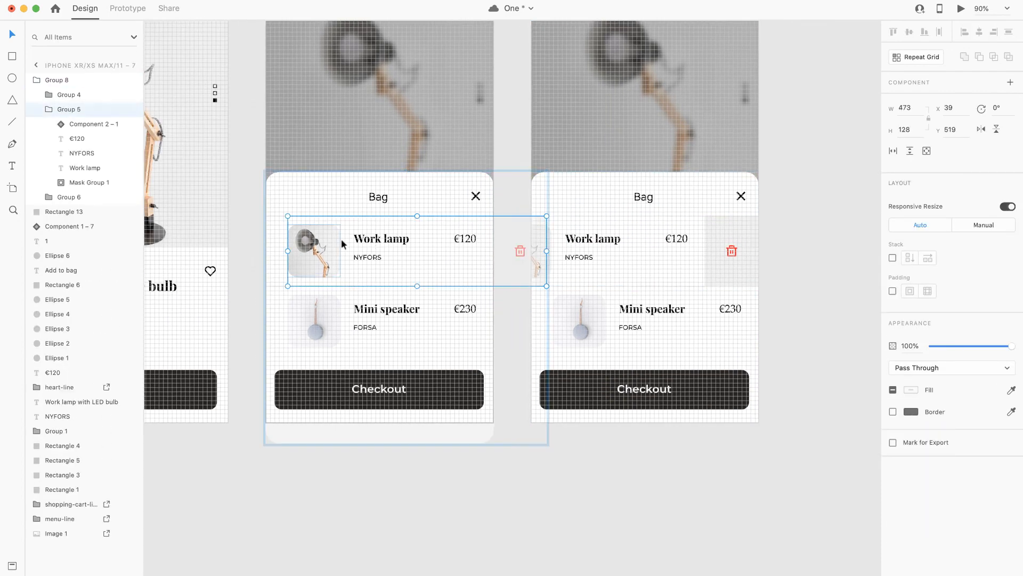
pyautogui.click(127, 8)
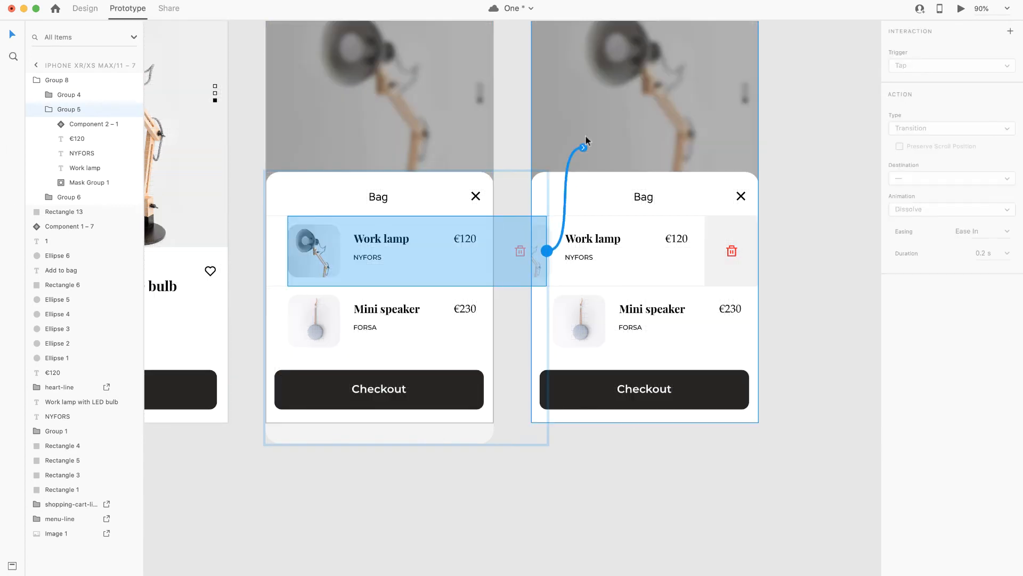
pyautogui.click(950, 65)
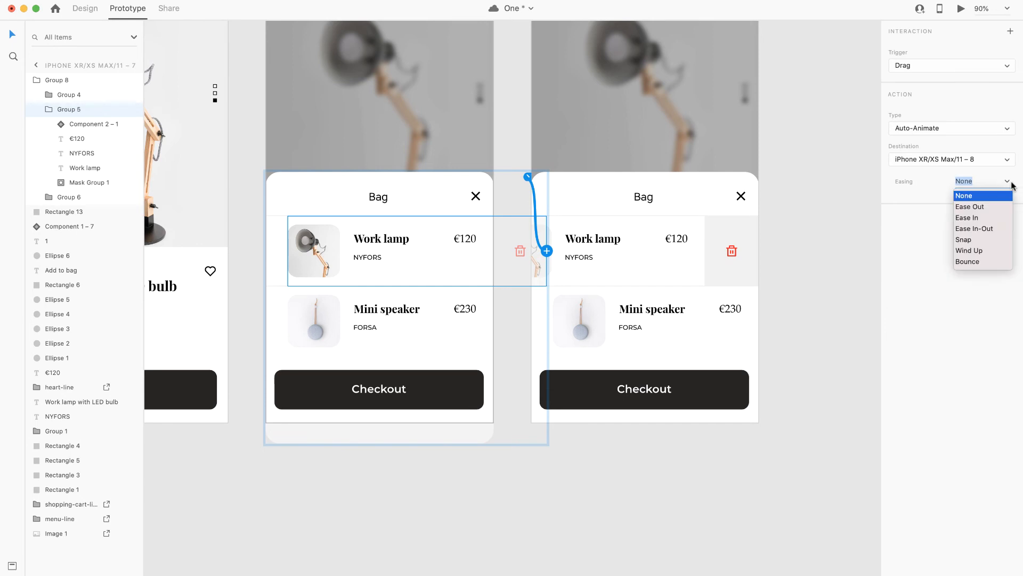
pyautogui.click(963, 240)
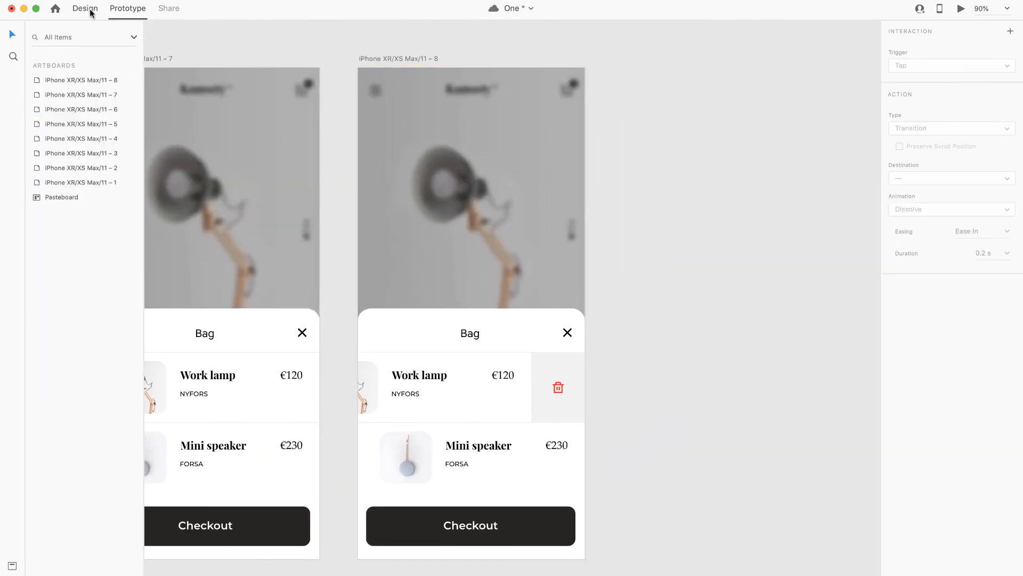
# Step: On a ninth artboard remove the Work lamp row and lower the Bag panel top to fit Mini speaker and Checkout
pyautogui.click(84, 9)
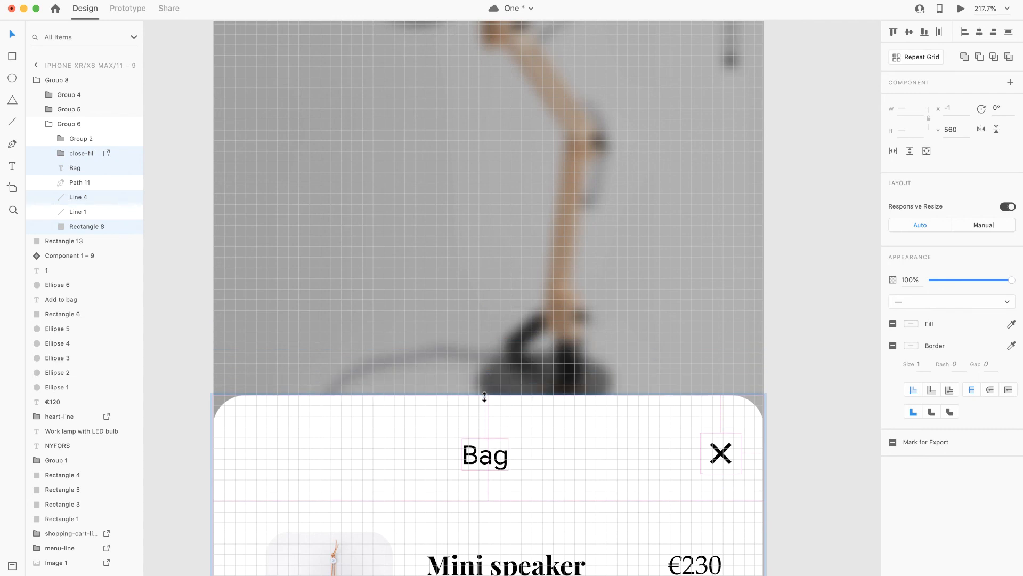
pyautogui.moveTo(484, 397); pyautogui.dragTo(484, 409)
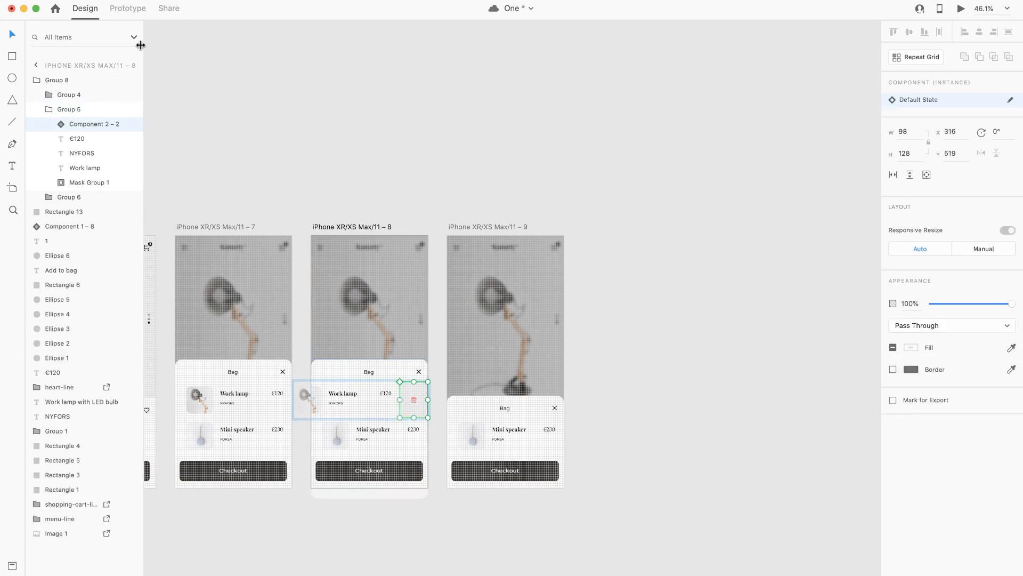
# Step: Wire the trash button on screen 8 to screen 9 with Tap trigger, Auto-Animate Snap, 0.5 s duration
pyautogui.click(127, 8)
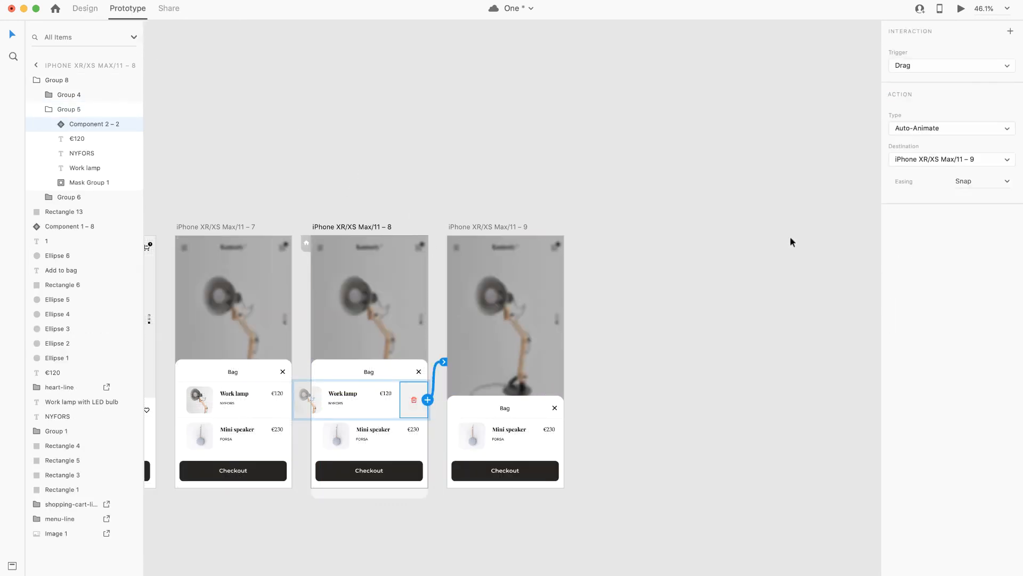
pyautogui.click(950, 65)
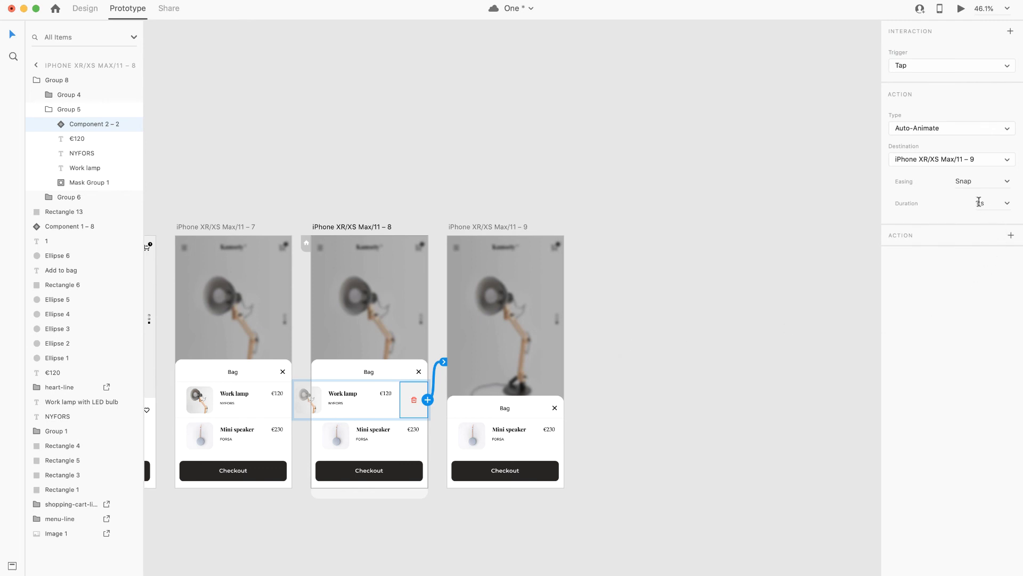
pyautogui.click(979, 203)
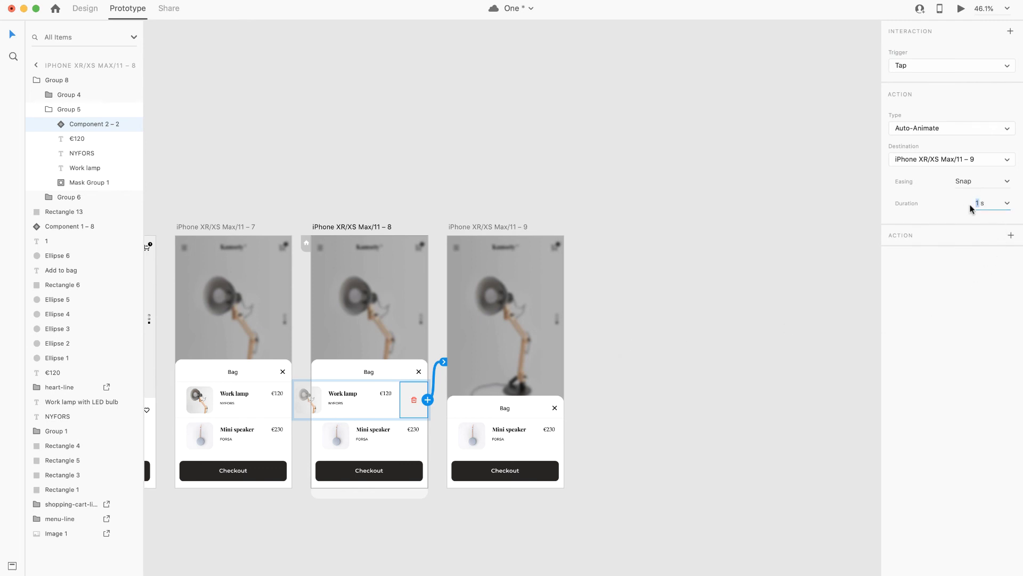
pyautogui.write('0.5')
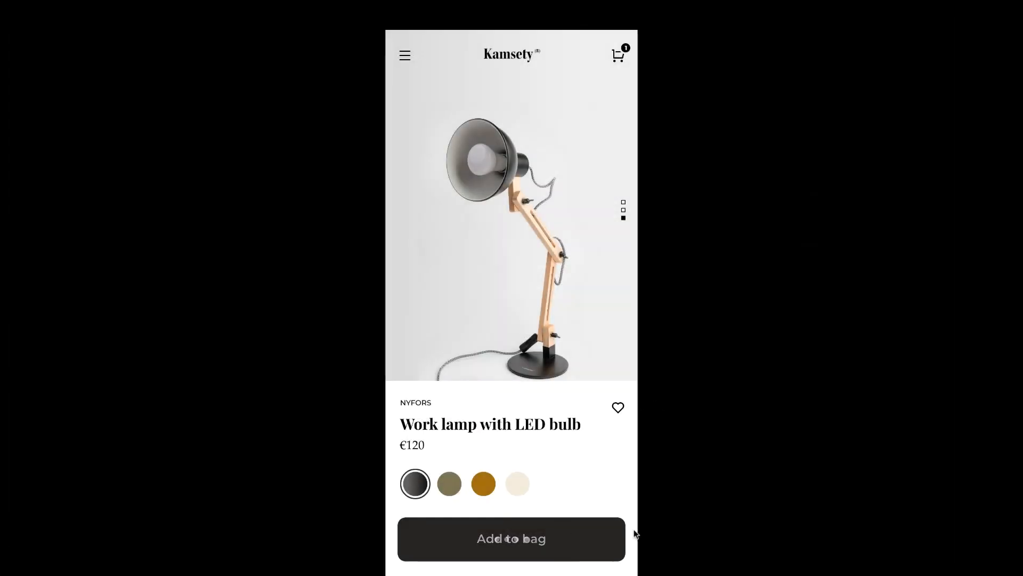
pyautogui.click(510, 539)
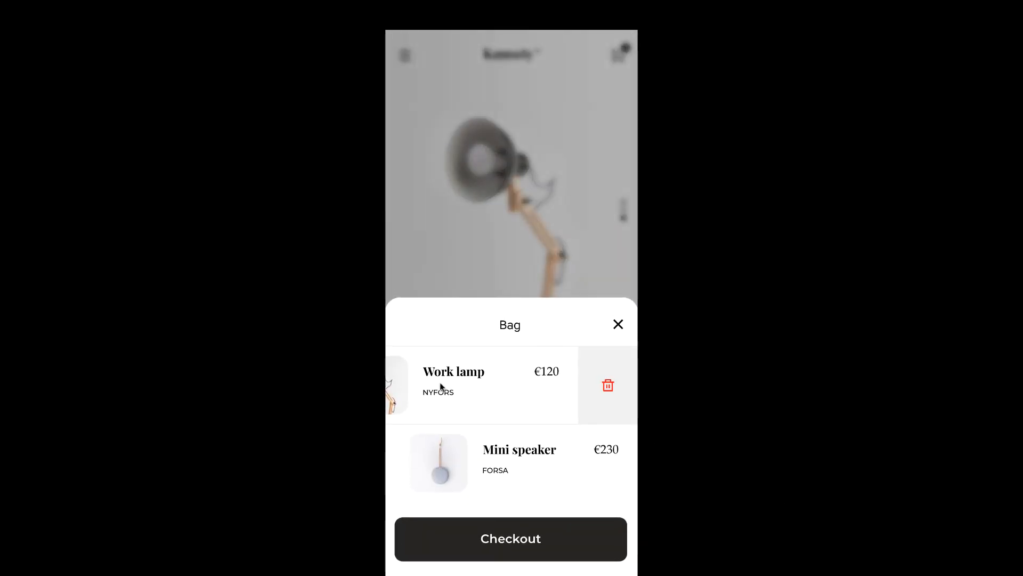
pyautogui.click(607, 385)
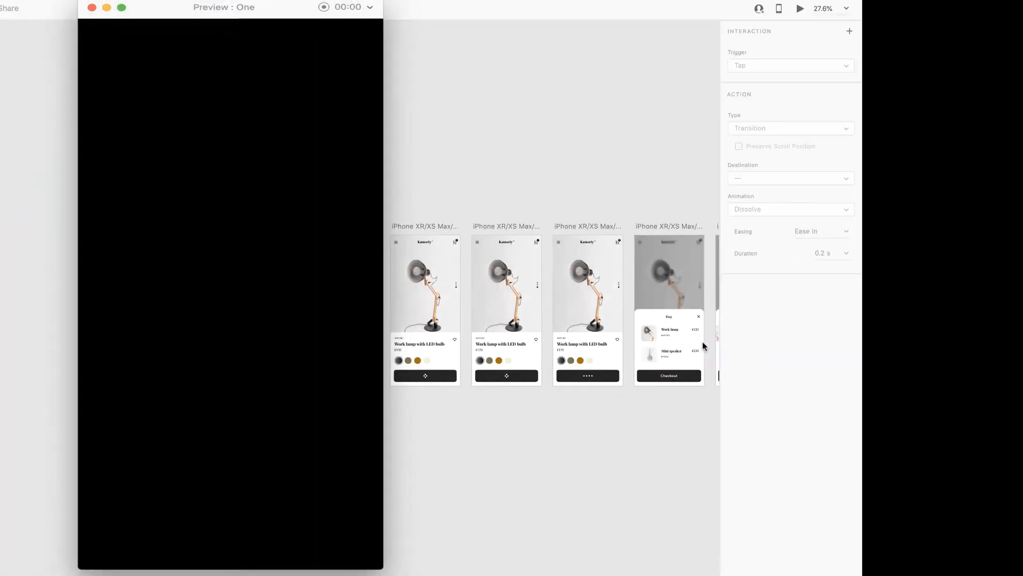
pyautogui.click(91, 7)
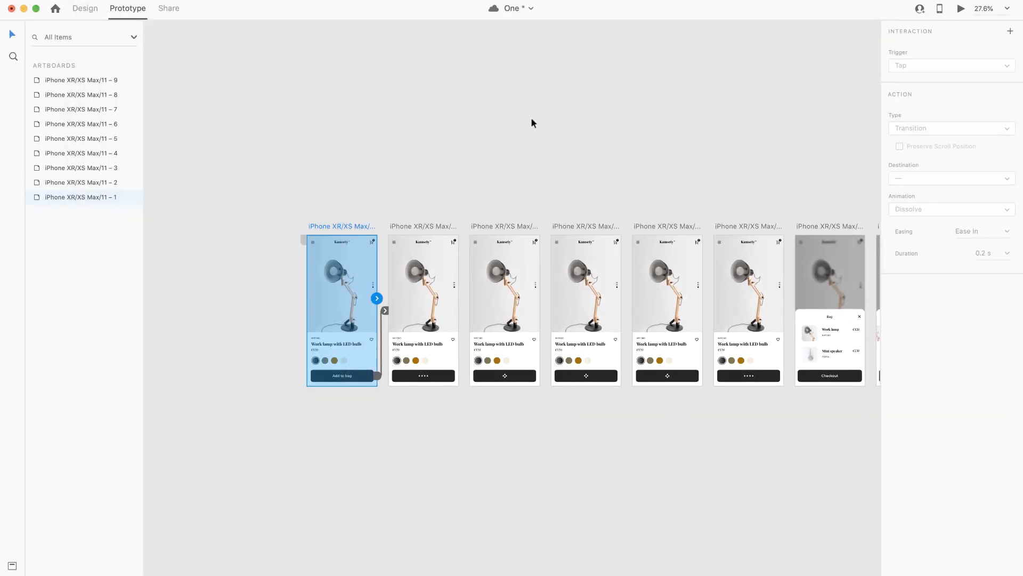